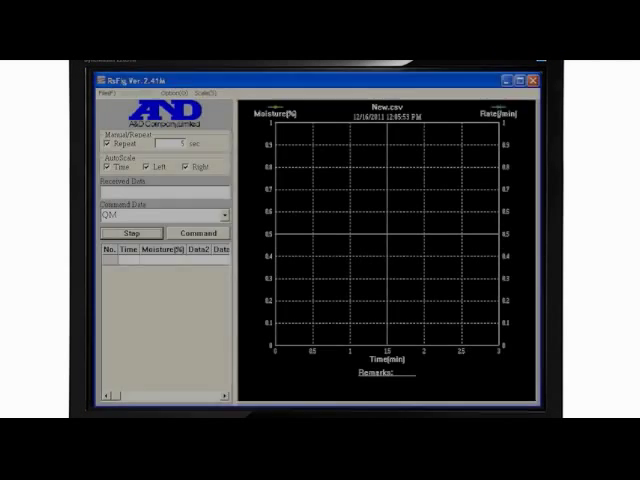
# Plot the 1 run tartrate.csv curve and show its Statistics table (15.823% max, min, average).
pyautogui.click(131, 232)
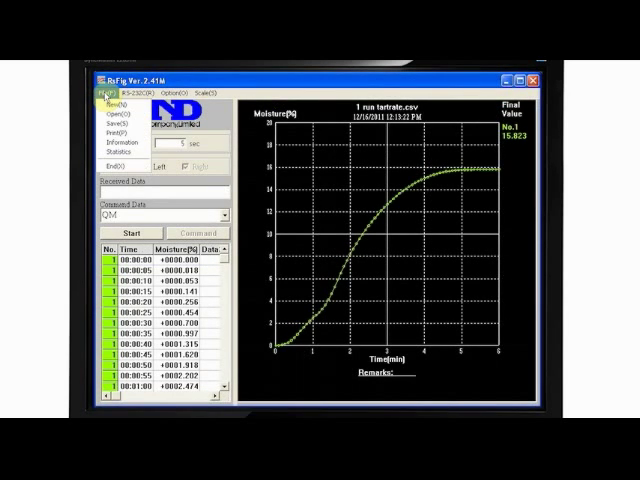
pyautogui.click(123, 157)
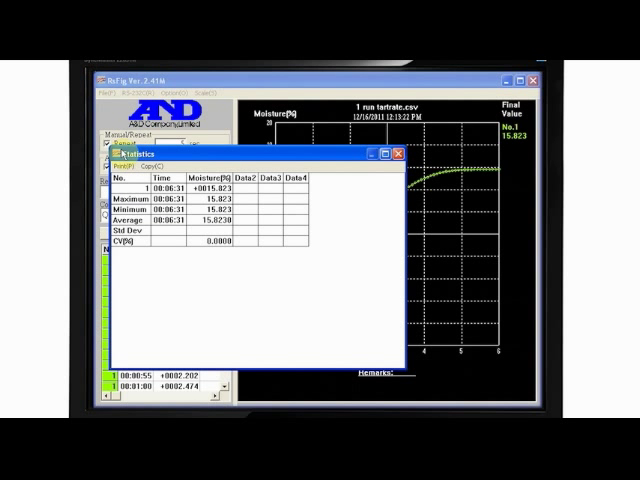